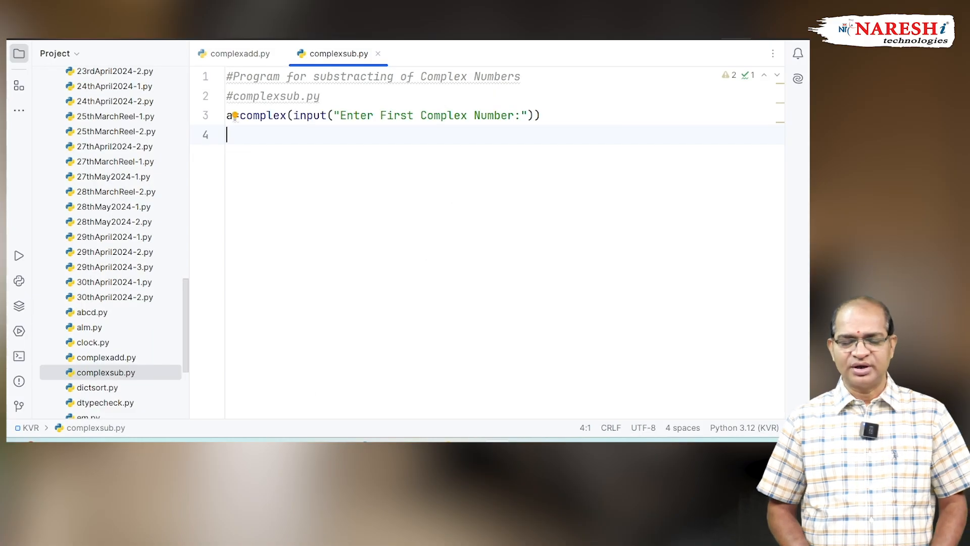
# Add b=complex(input("Enter Second Complex Number:")) on line 4 and begin line 5 with c=a.
pyautogui.write('b=')
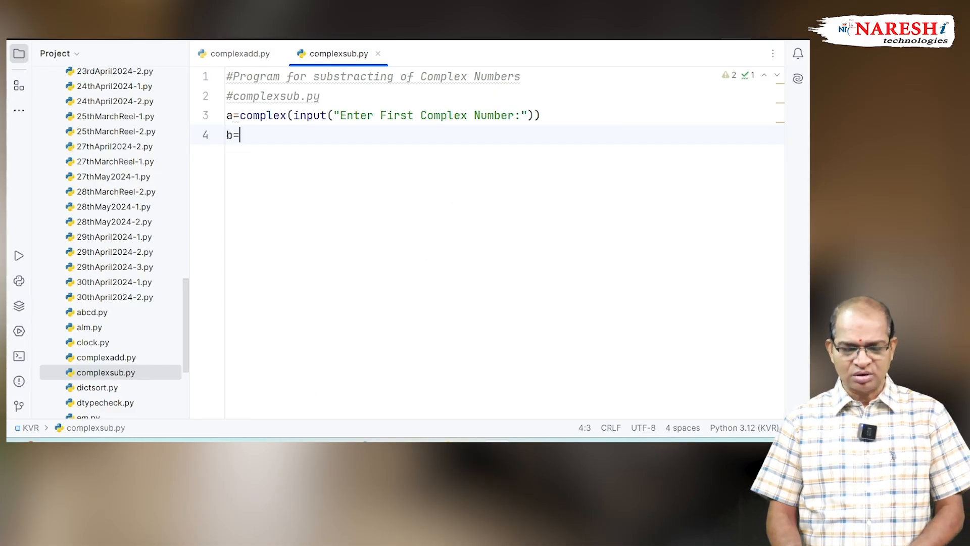
pyautogui.write('complex()')
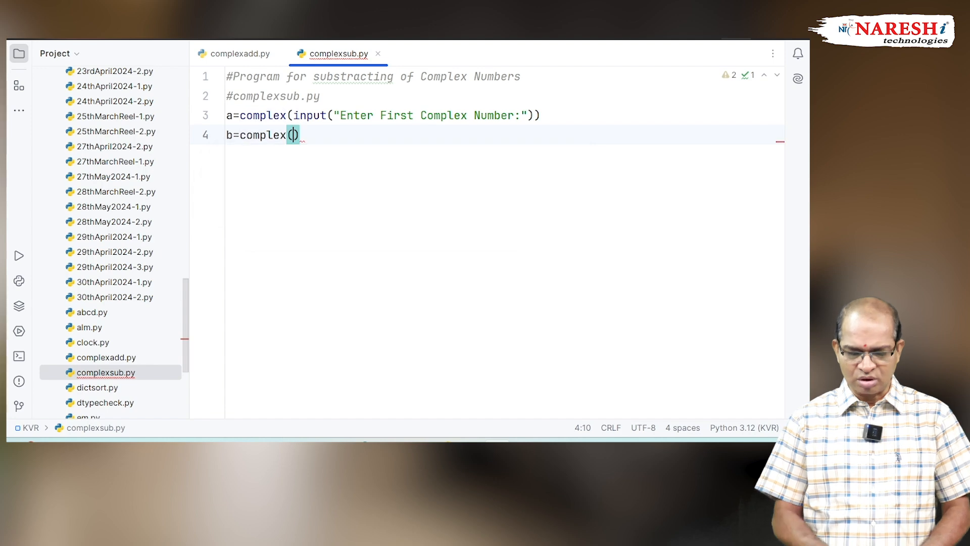
pyautogui.write('input')
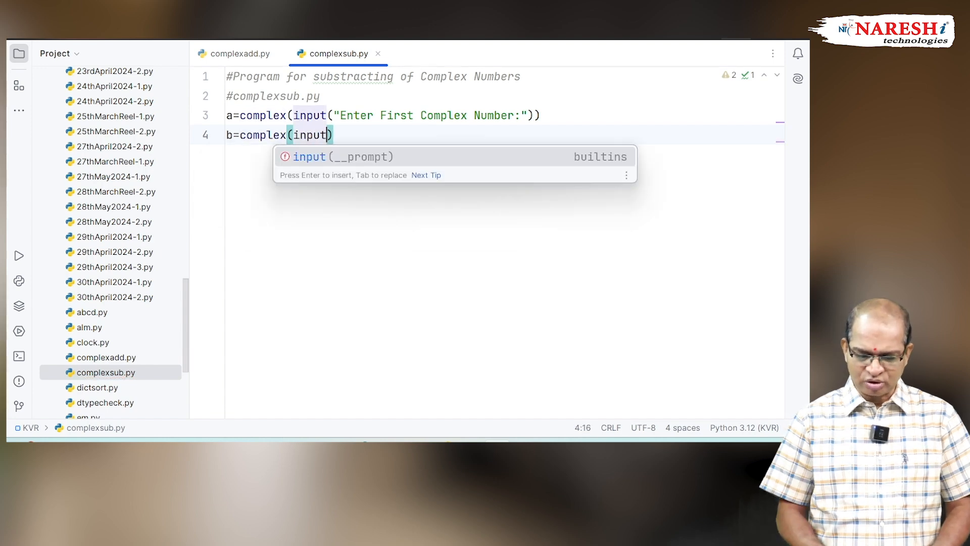
pyautogui.write('("')
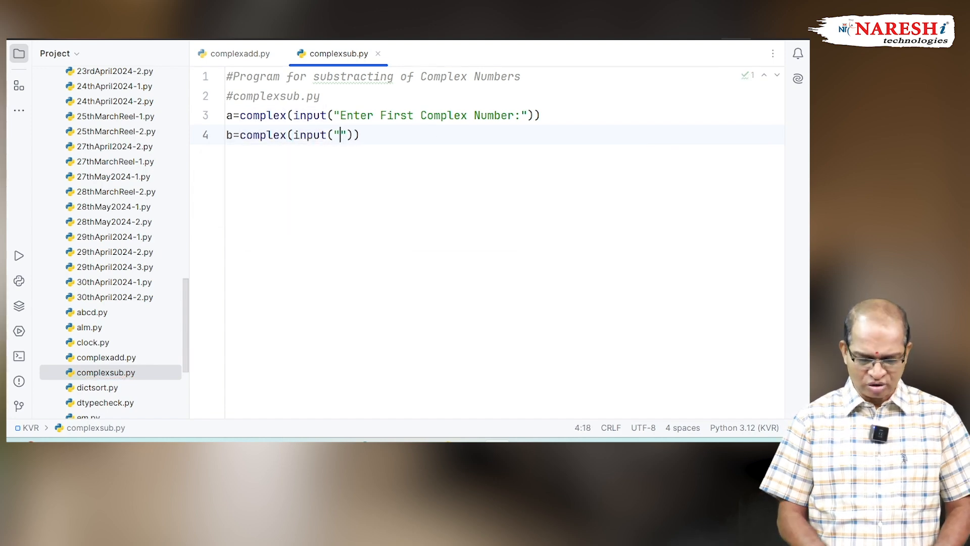
pyautogui.write('E')
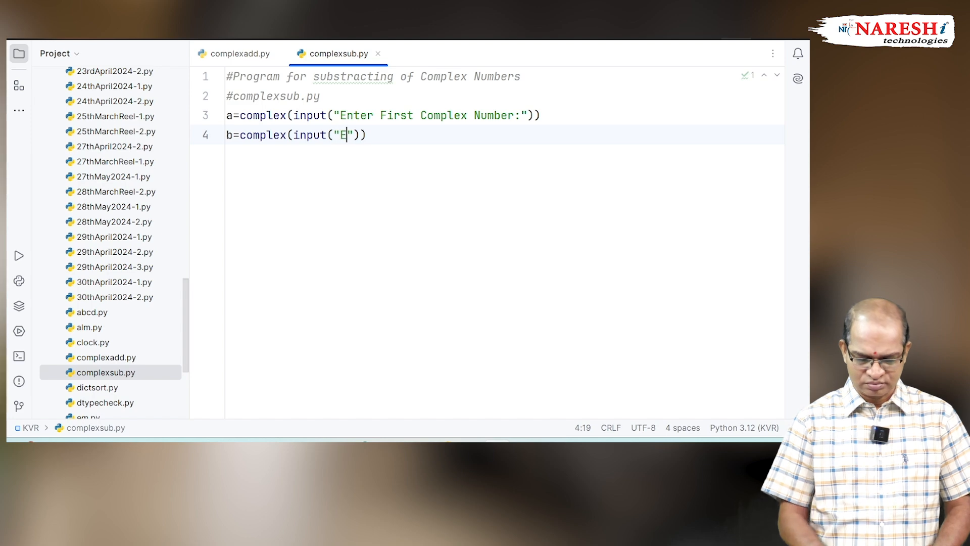
pyautogui.write('nter Second Complex')
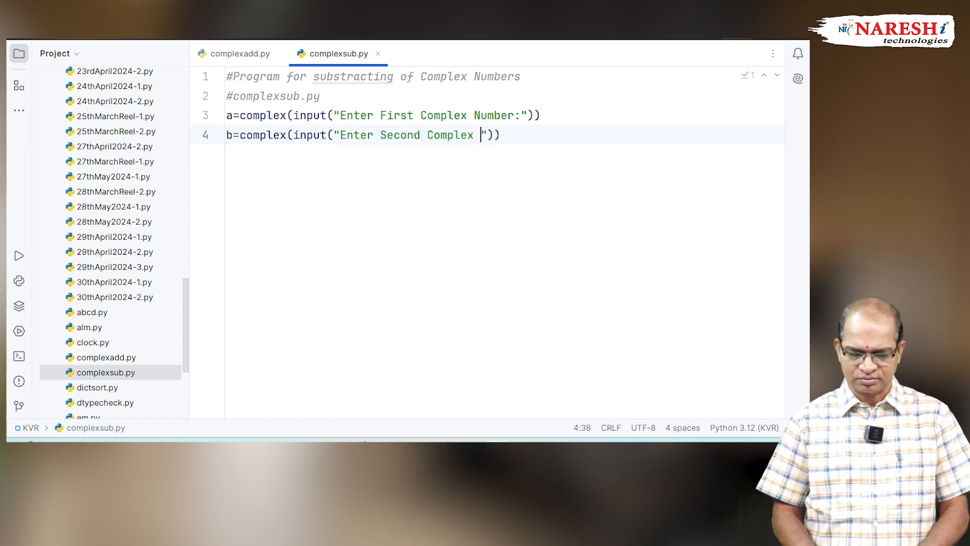
pyautogui.write('Number:')
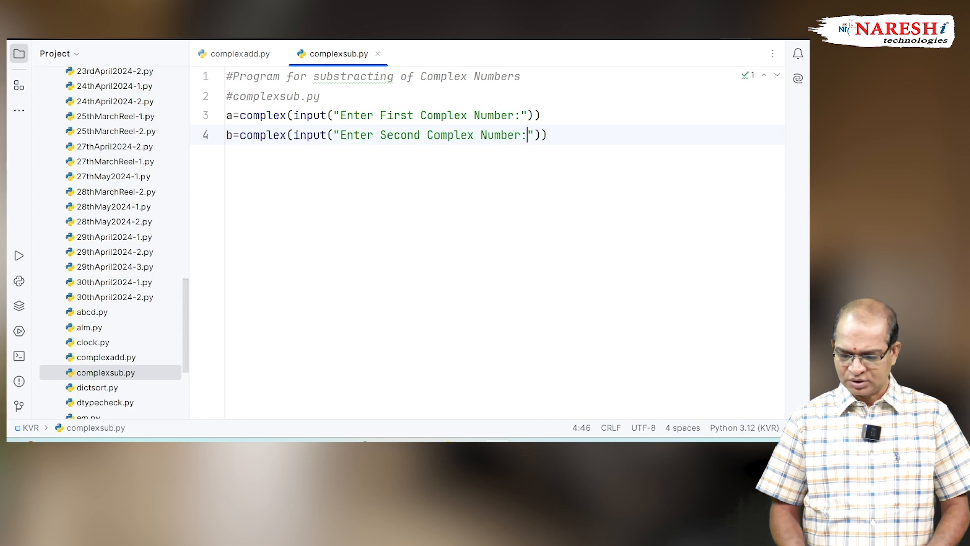
pyautogui.write('c=a')
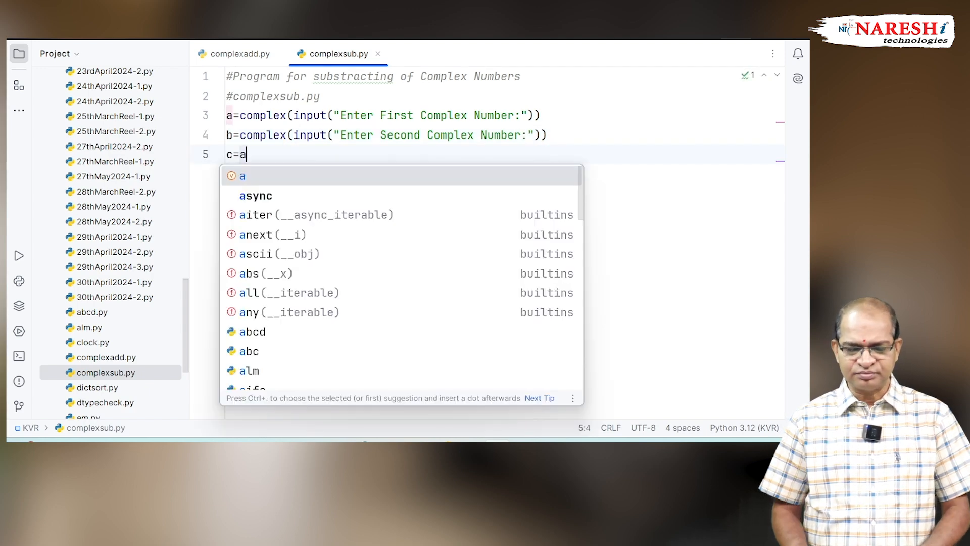
# Complete line 5 as c=a-b and start a new line.
pyautogui.write('-b')
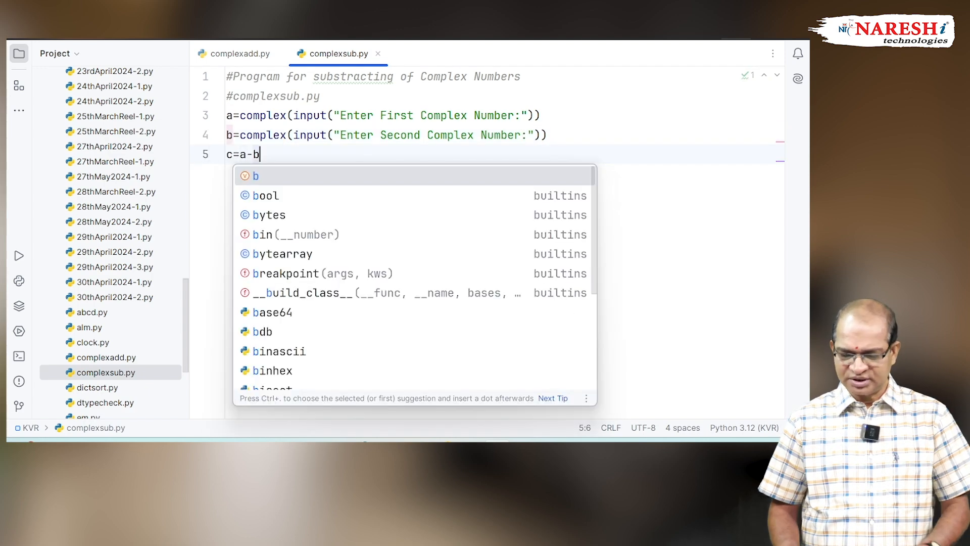
pyautogui.press('Enter')
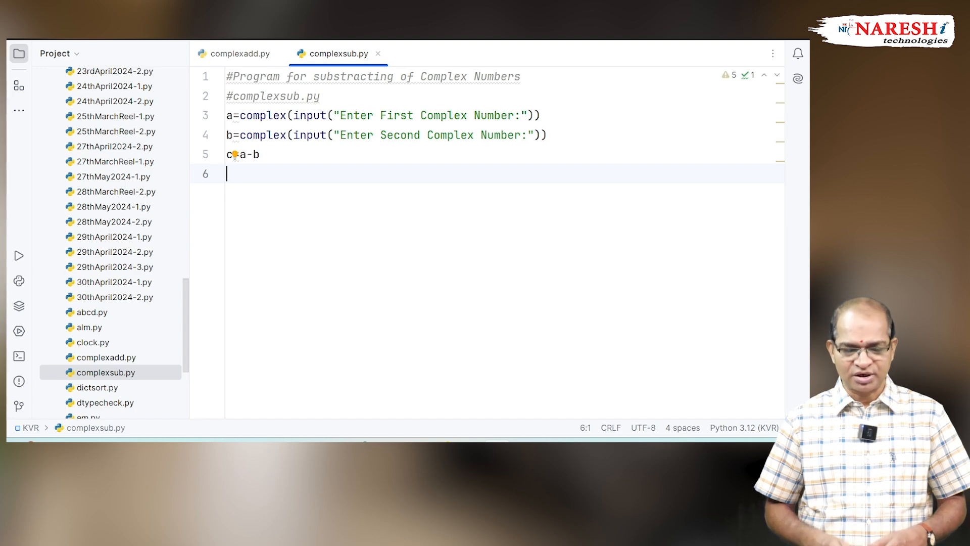
# Write print("sub({},{})={}".format(a,b,c)) on line 6.
pyautogui.write('print("")')
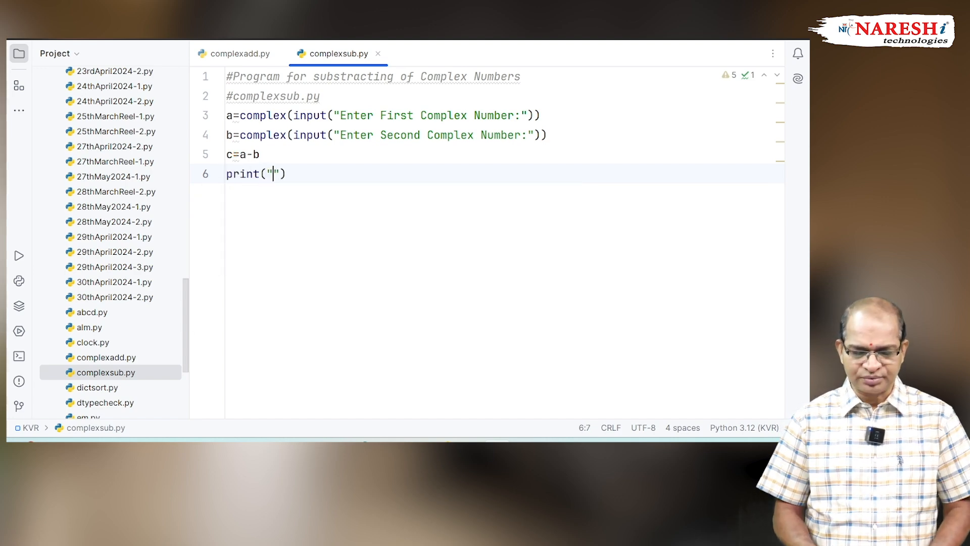
pyautogui.write('sub(')
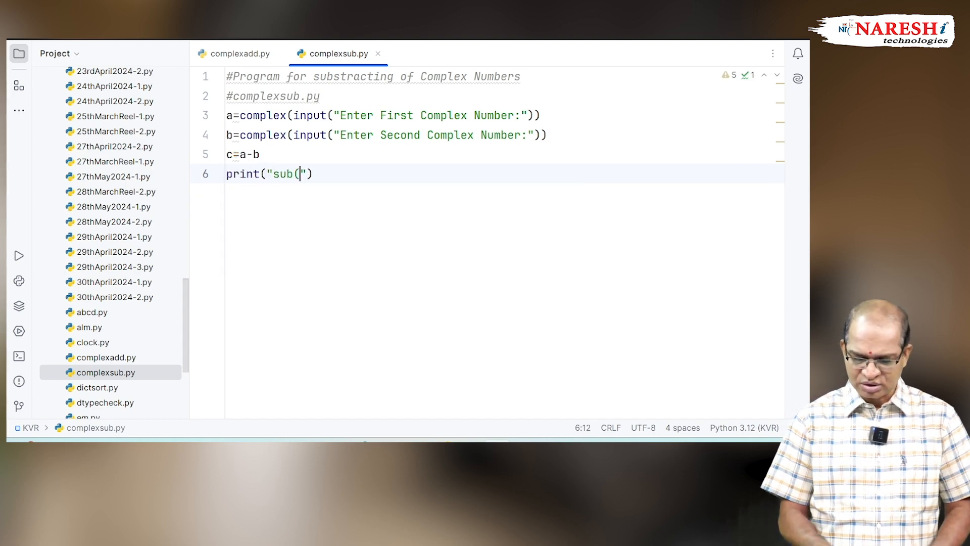
pyautogui.write('{},{}')
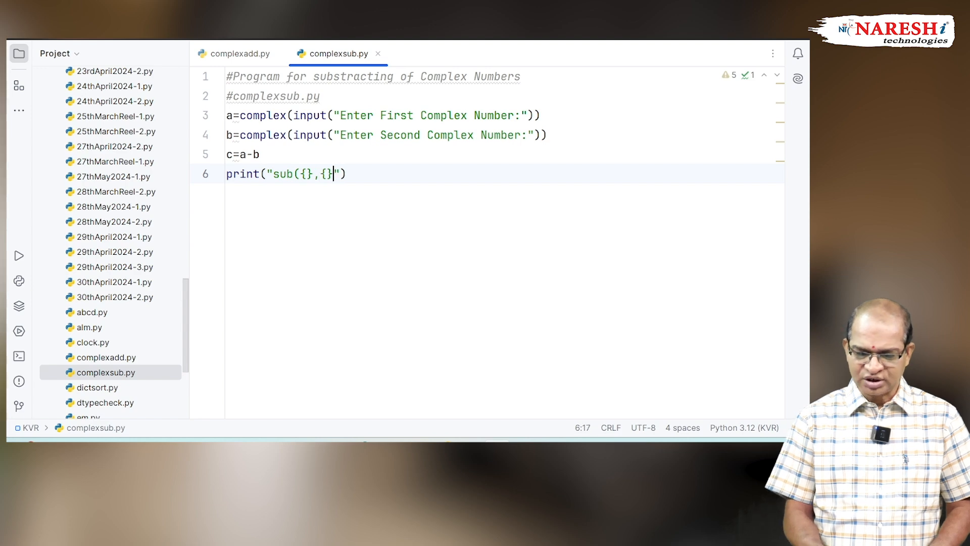
pyautogui.write(')={}')
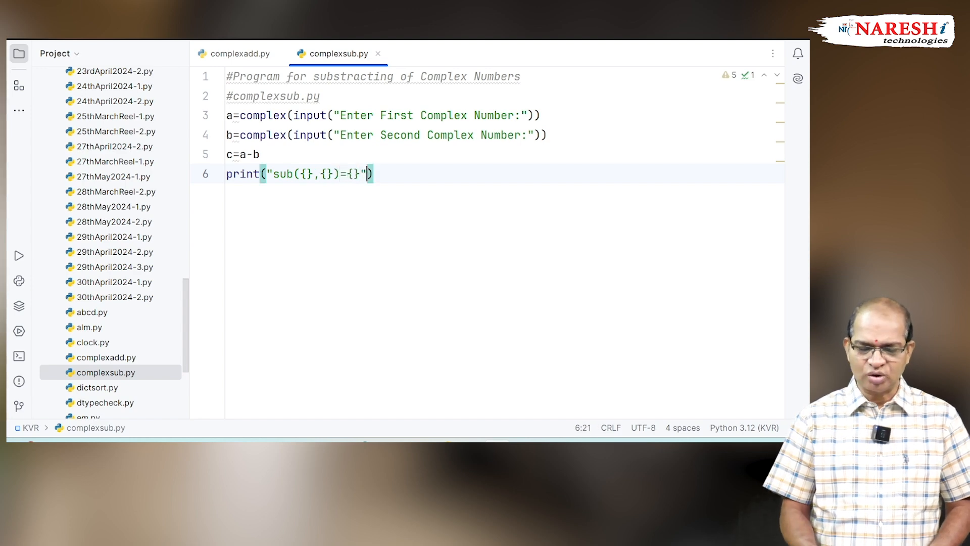
pyautogui.write('.format(a,b,')
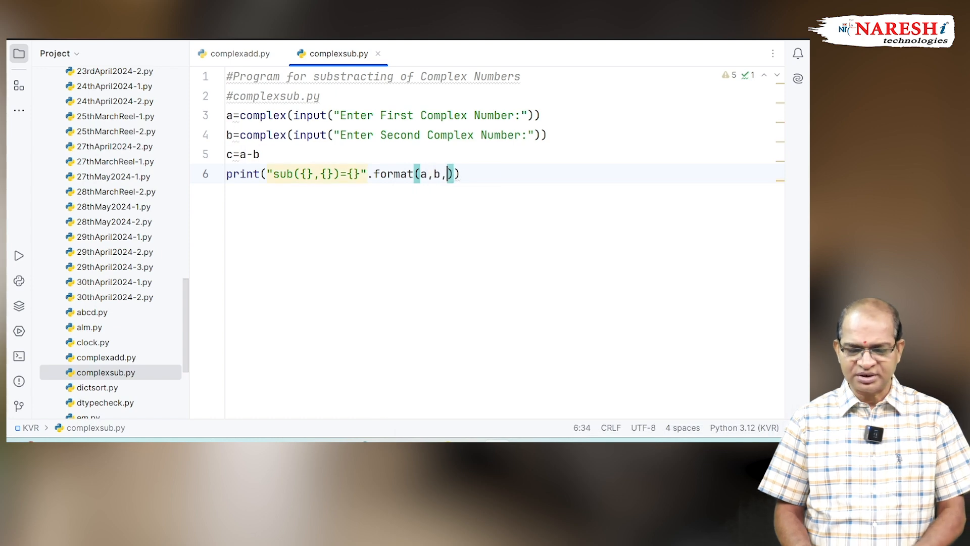
pyautogui.write('c')
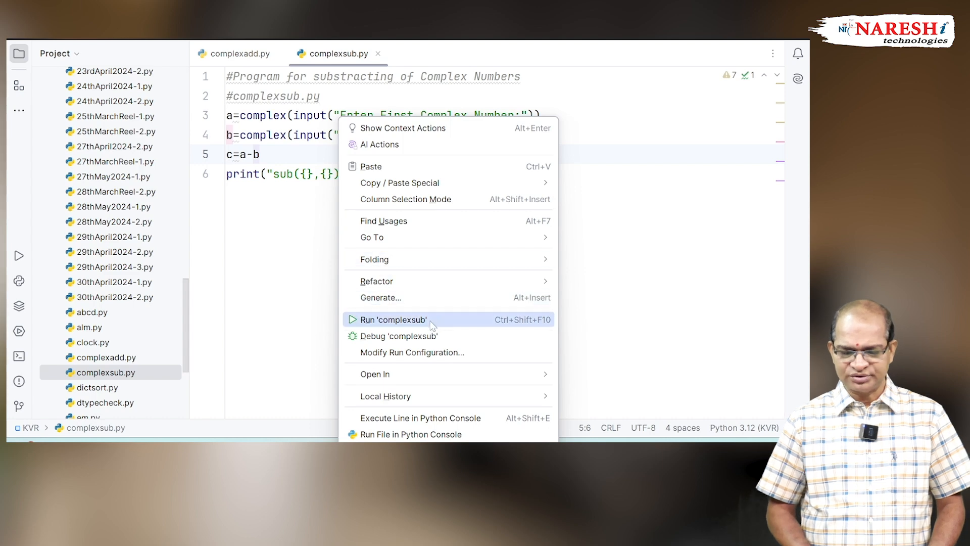
# Run complexsub.py with inputs 2+3j and 4-6j, printing sub((2+3j),(4-6j))=(-2+9j).
pyautogui.click(391, 319)
pyautogui.write('2+3j')
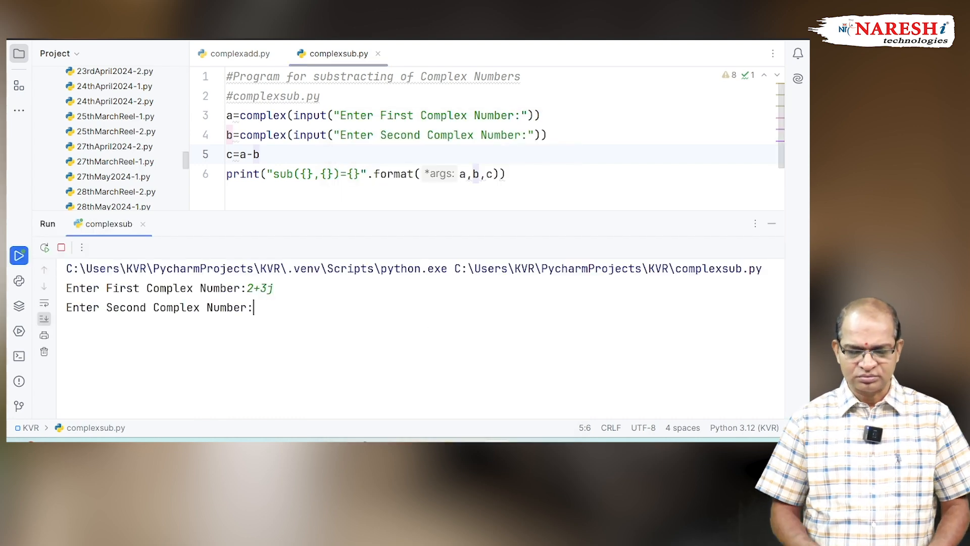
pyautogui.write('4')
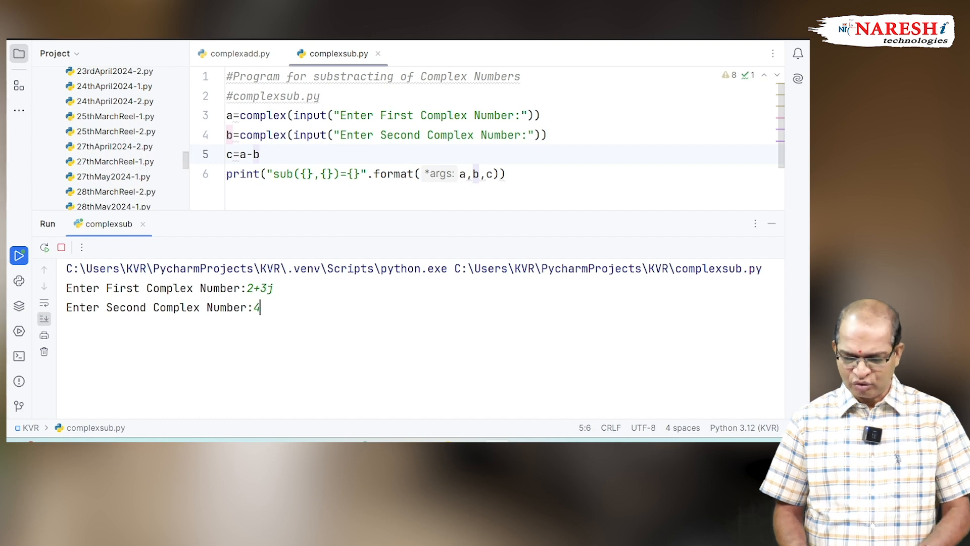
pyautogui.write('-')
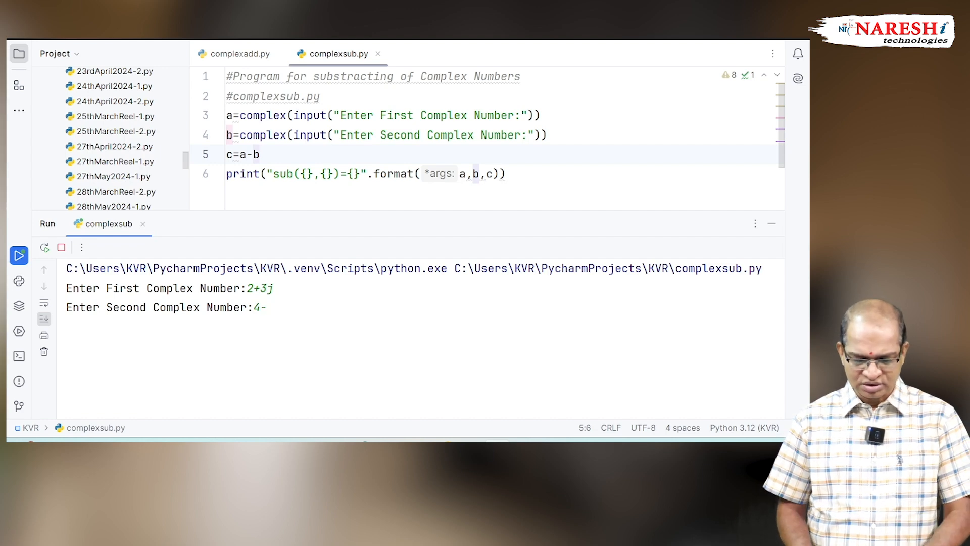
pyautogui.write('6j')
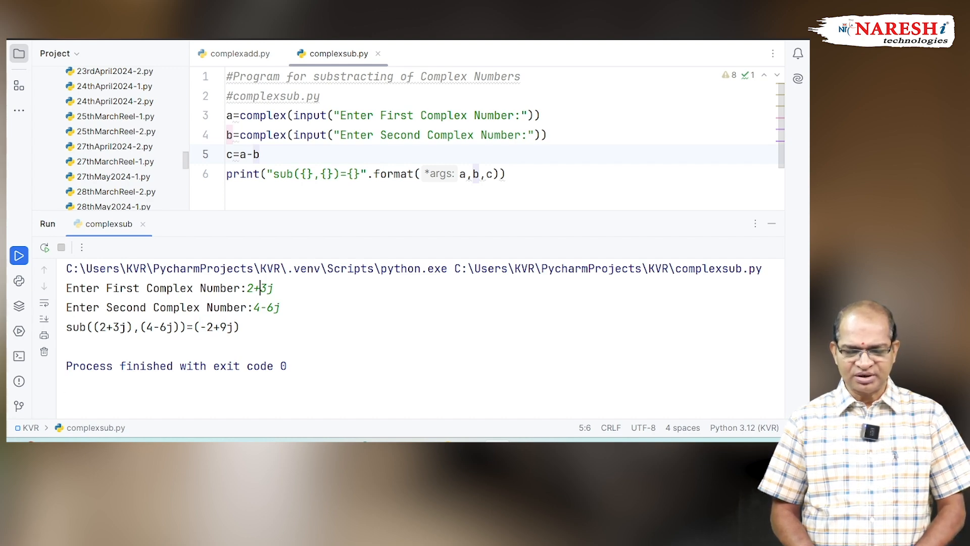
pyautogui.doubleClick(265, 308)
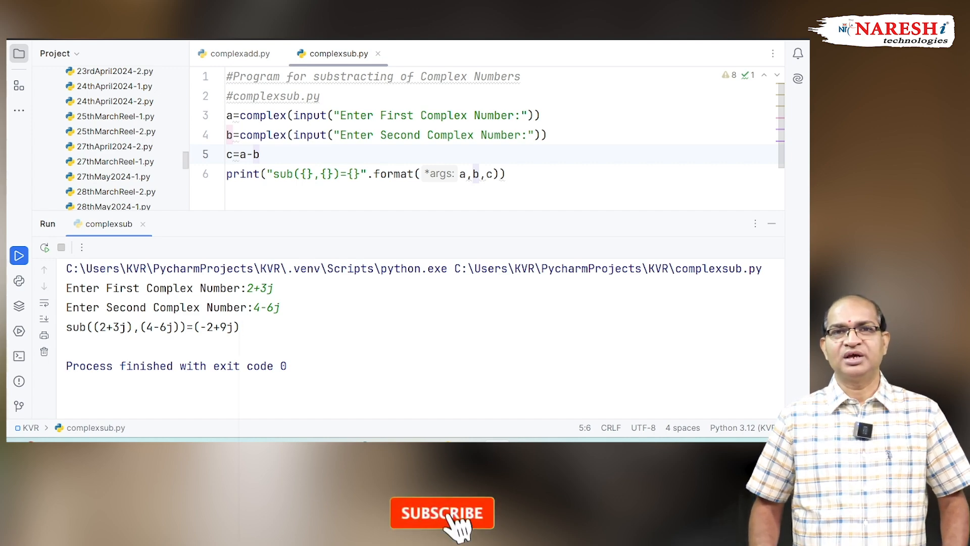
pyautogui.click(441, 512)
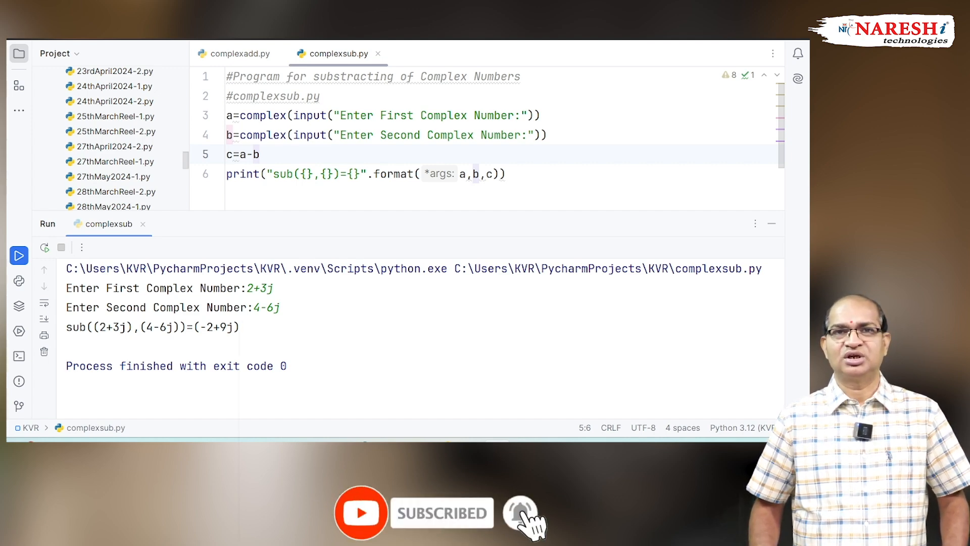